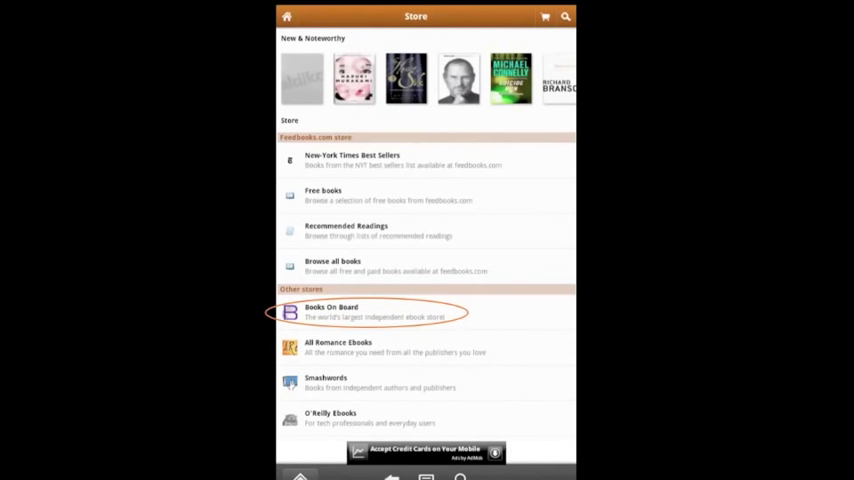
- Browse the BooksOnBoard store's featured titles and categories from the Other stores list
click(332, 312)
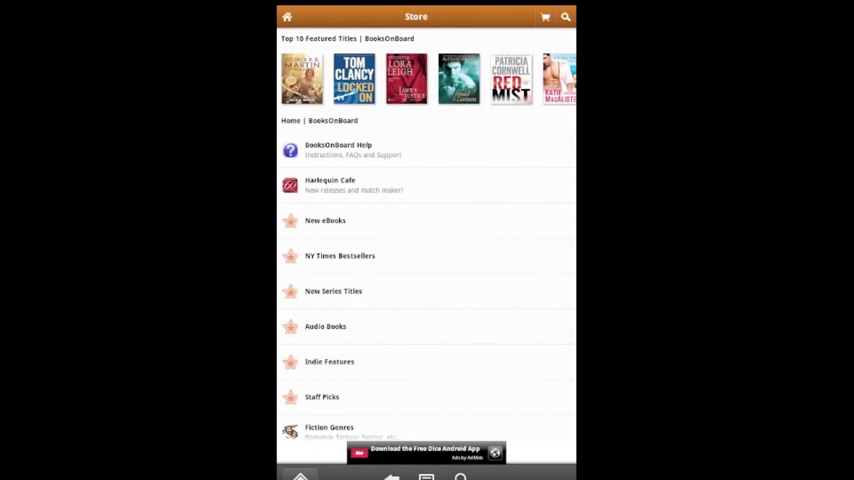
scroll(down, 3)
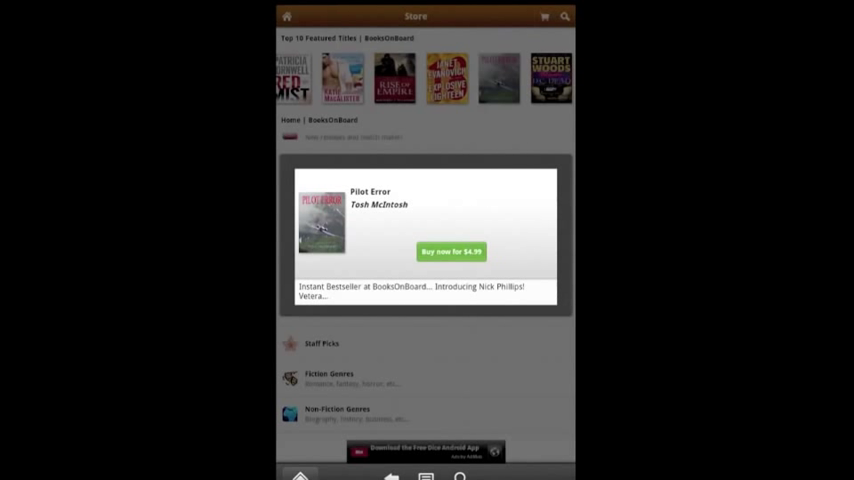
- Start buying Pilot Error via the green Buy now button in its popup
click(450, 252)
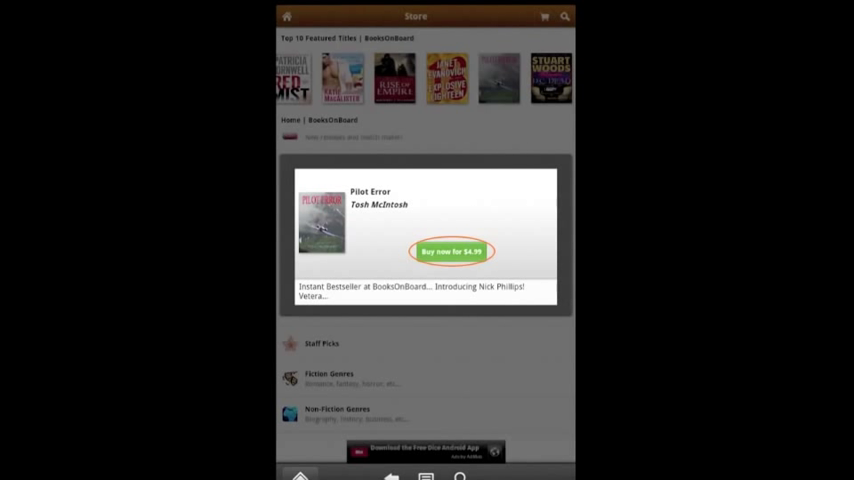
click(452, 252)
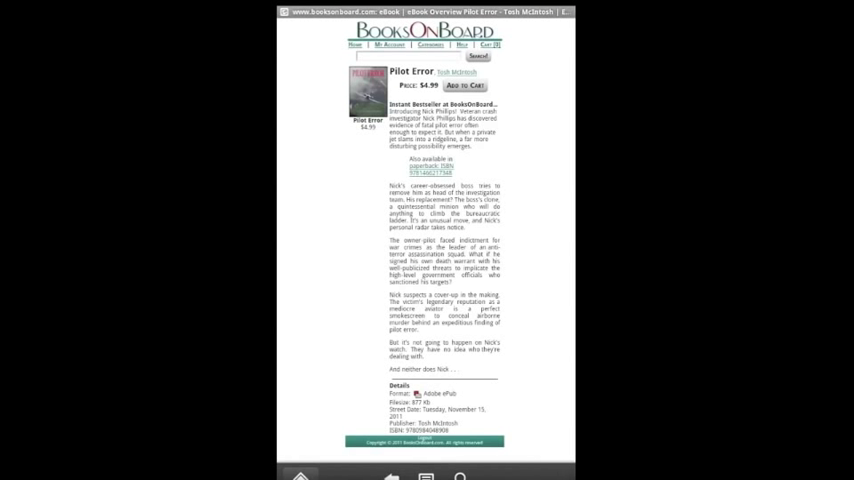
- Put Pilot Error into the BooksOnBoard shopping cart with Add to Cart
click(470, 84)
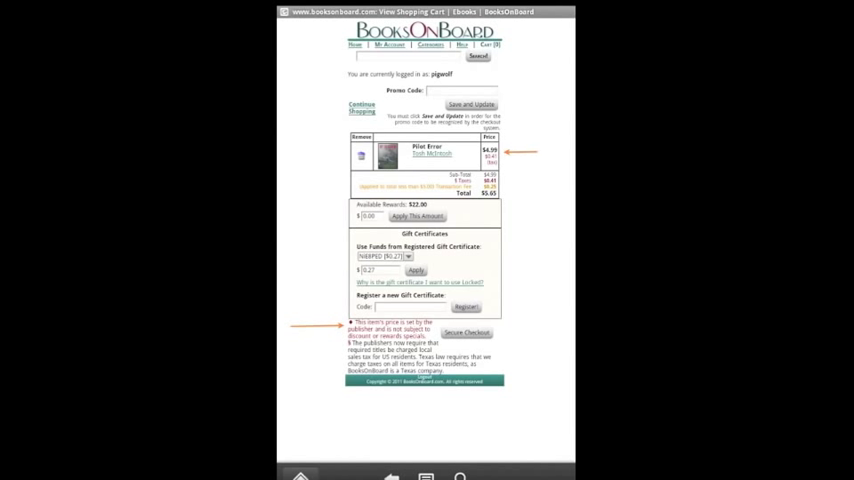
- Apply the rewards balance and place the Pilot Error order to reach the confirmation page
click(368, 216)
text(5.65)
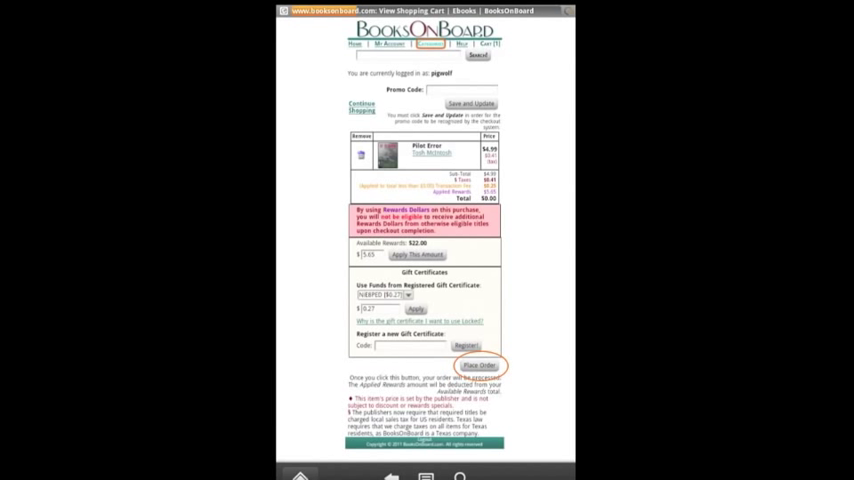
click(478, 364)
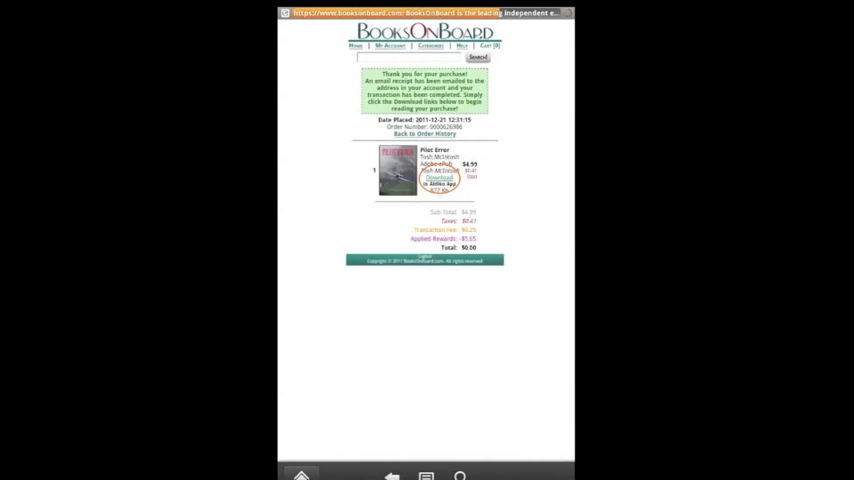